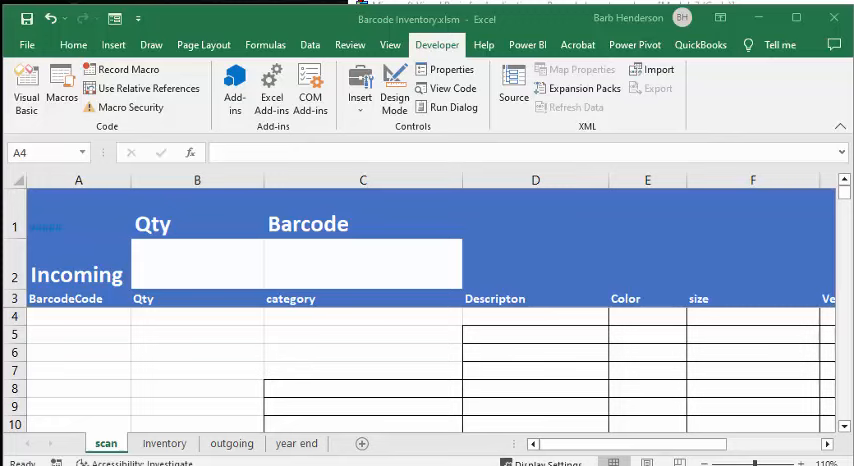
pyautogui.moveTo(196, 344)
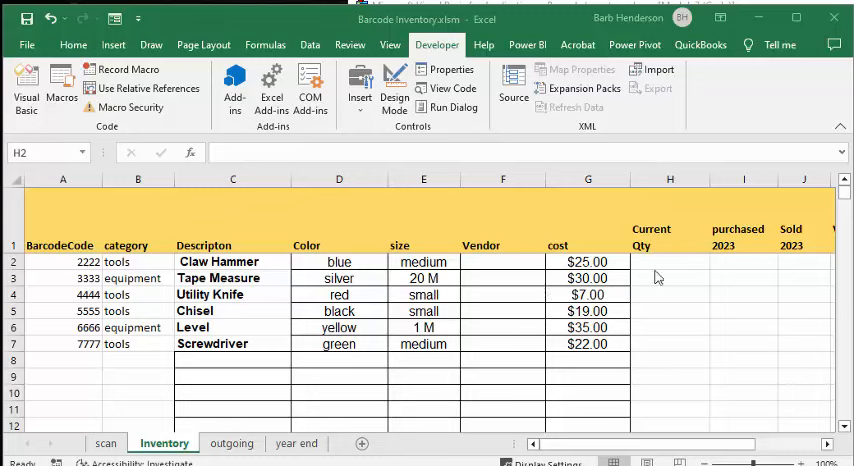
pyautogui.moveTo(688, 310)
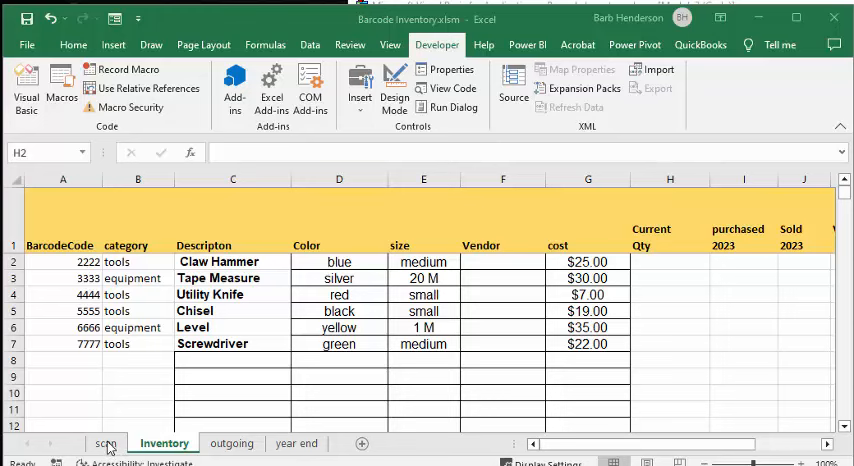
# On the scan sheet, log quantity 10 for barcode 2222 (Claw Hammer), then view Inventory
pyautogui.click(106, 444)
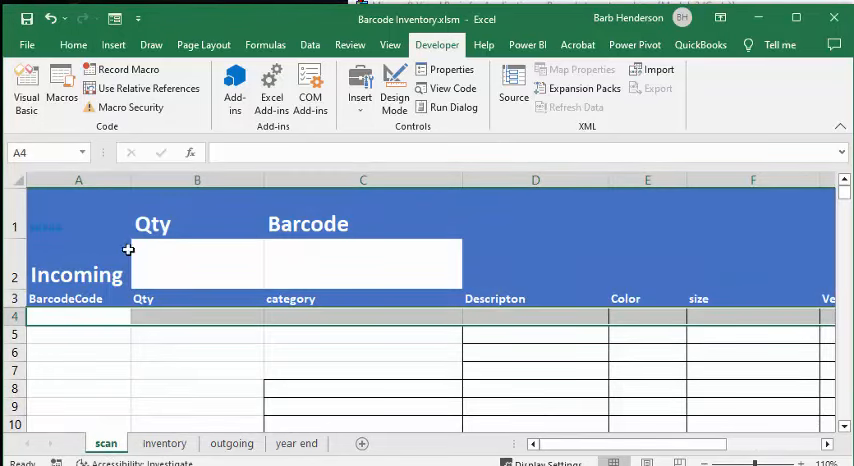
pyautogui.click(174, 256)
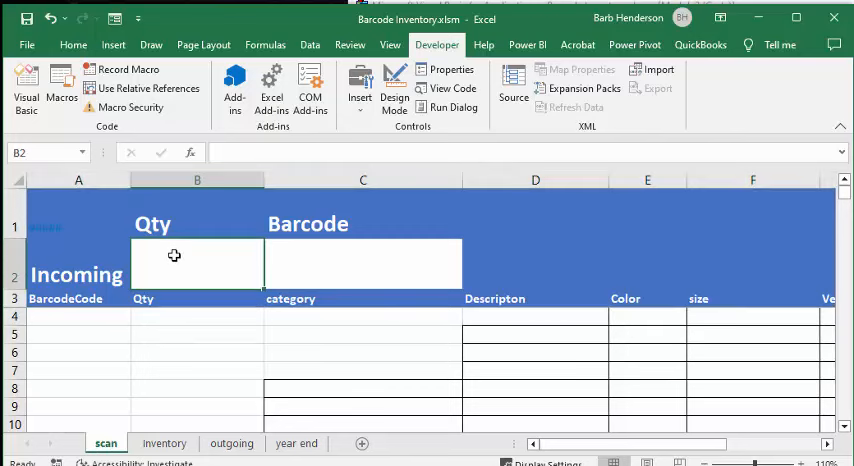
pyautogui.write('10')
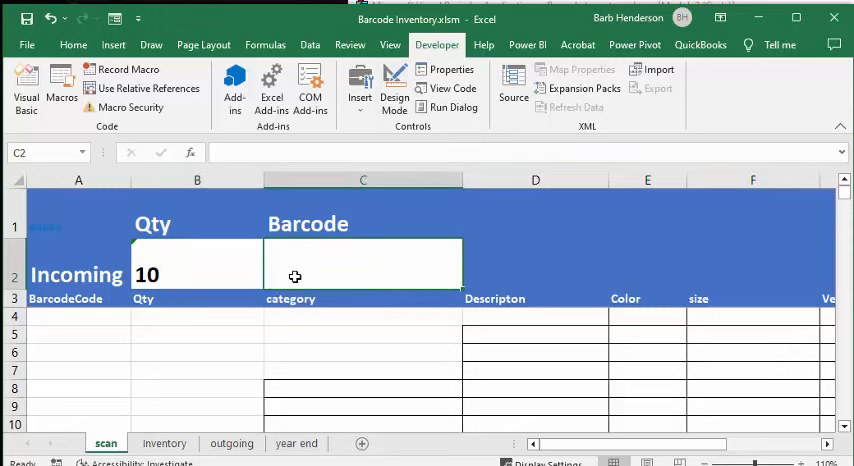
pyautogui.write('2222')
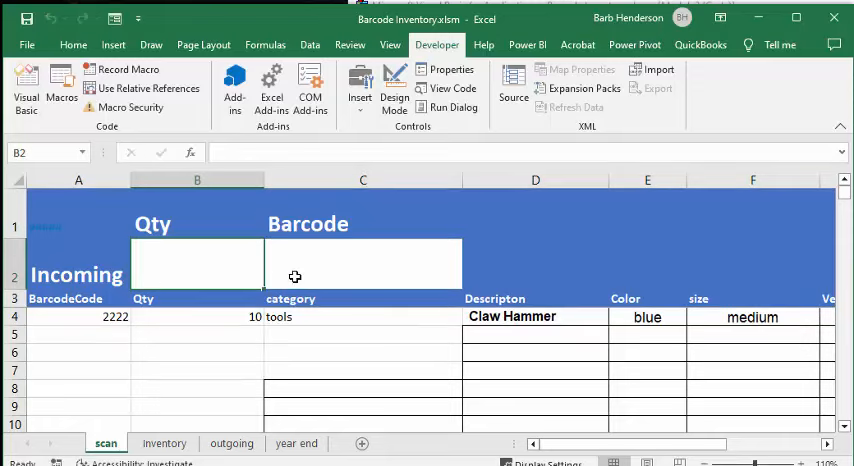
pyautogui.moveTo(208, 292)
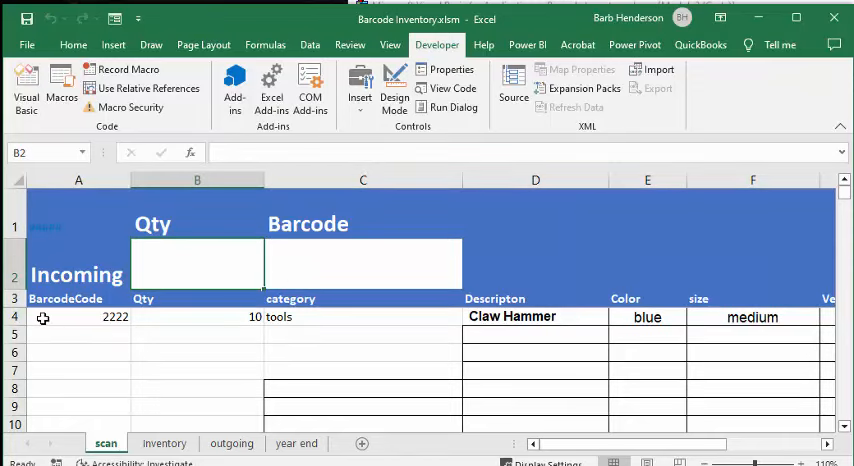
pyautogui.moveTo(294, 316)
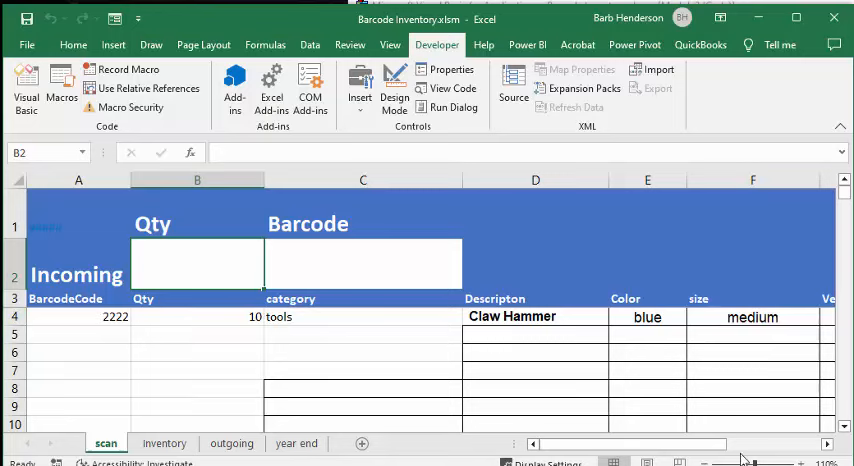
pyautogui.hscroll(3)
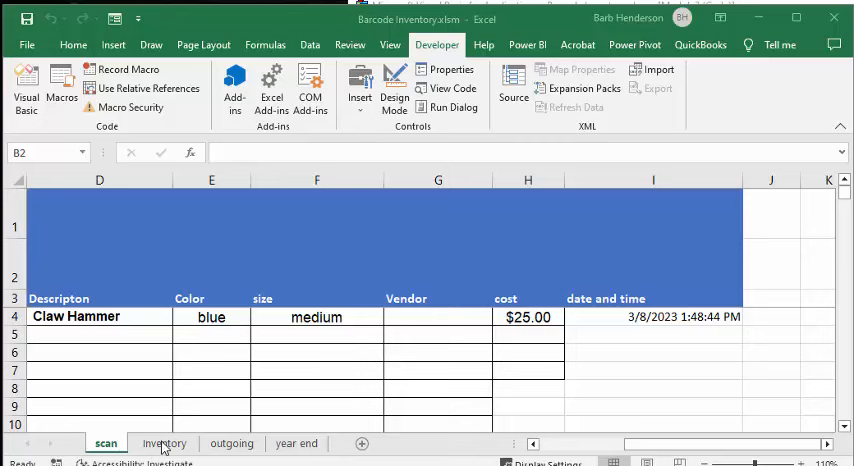
pyautogui.click(164, 444)
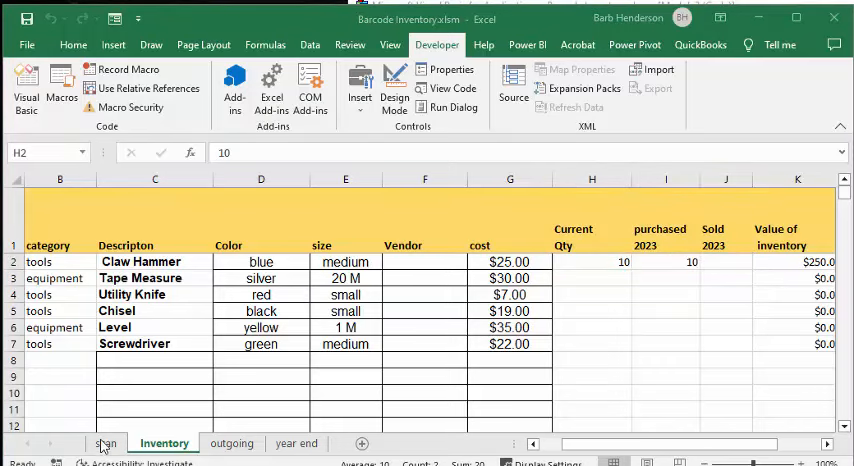
pyautogui.click(104, 444)
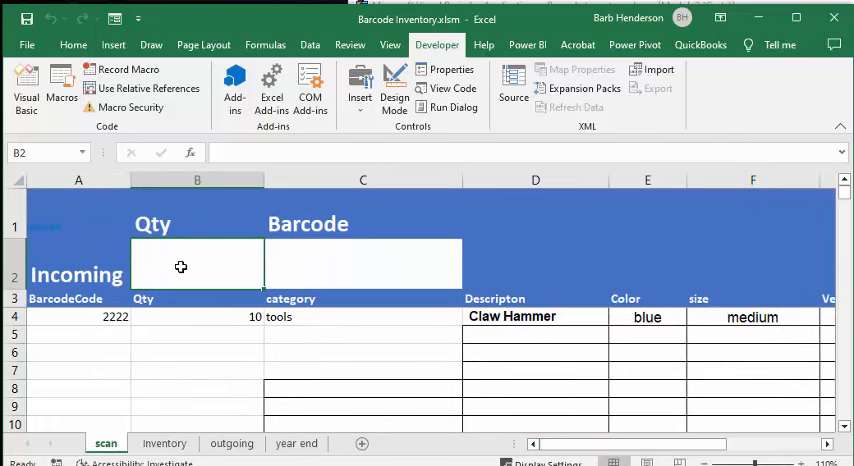
# Enter quantity -3 and barcode 2222 to log three Claw Hammers going out
pyautogui.write('-3')
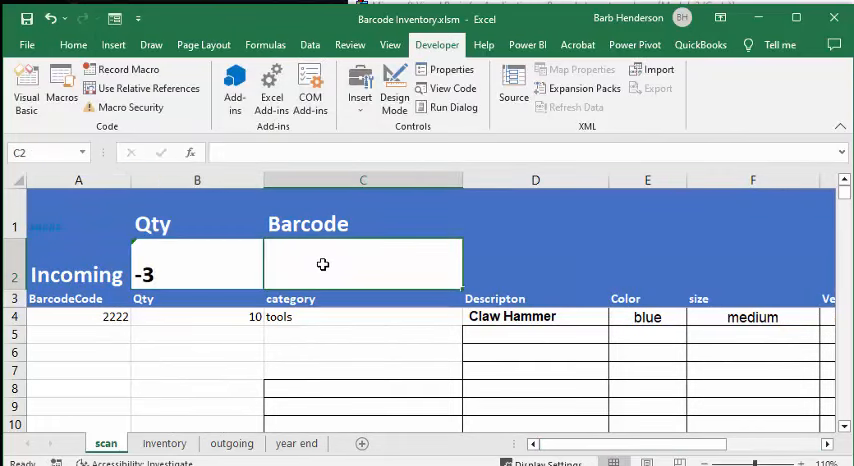
pyautogui.write('22')
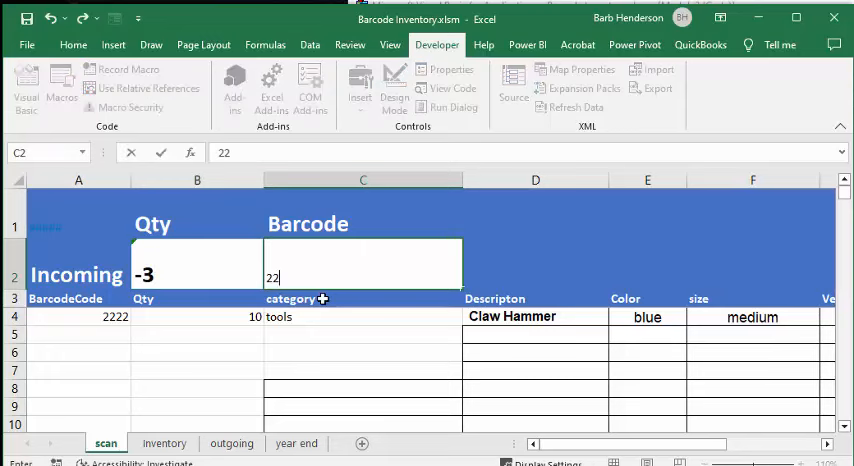
pyautogui.write('2222')
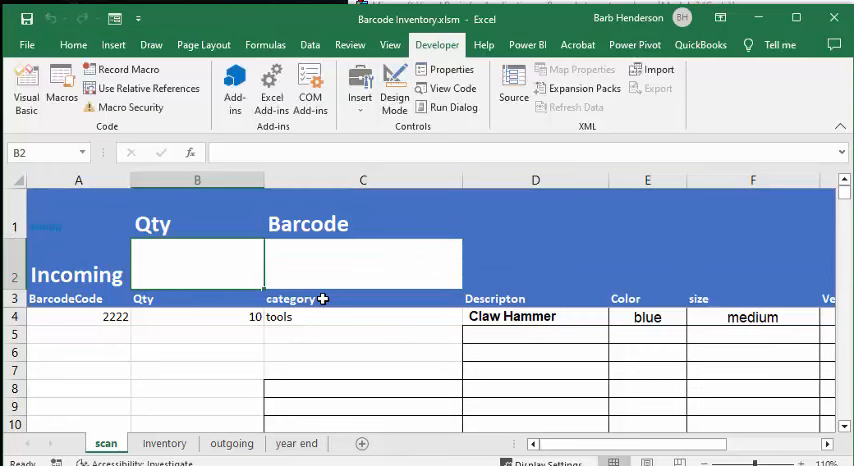
pyautogui.moveTo(96, 384)
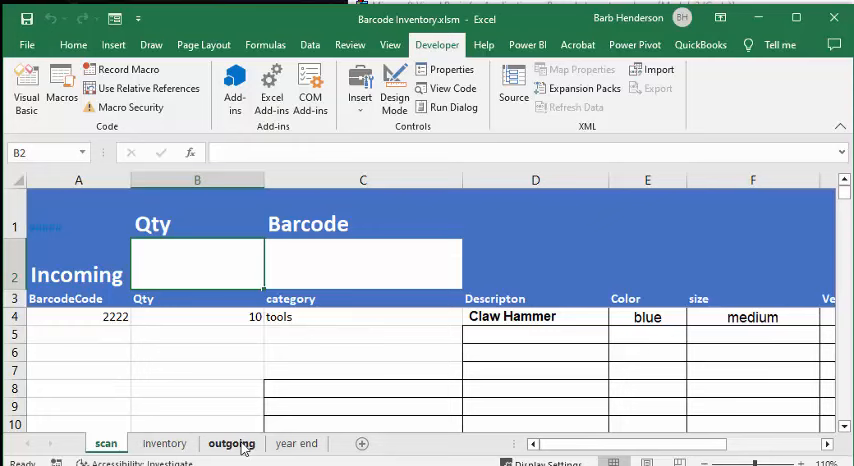
# Review the Out Going log of 3 Claw Hammers, then Inventory showing 7 on hand, 3 sold
pyautogui.click(232, 444)
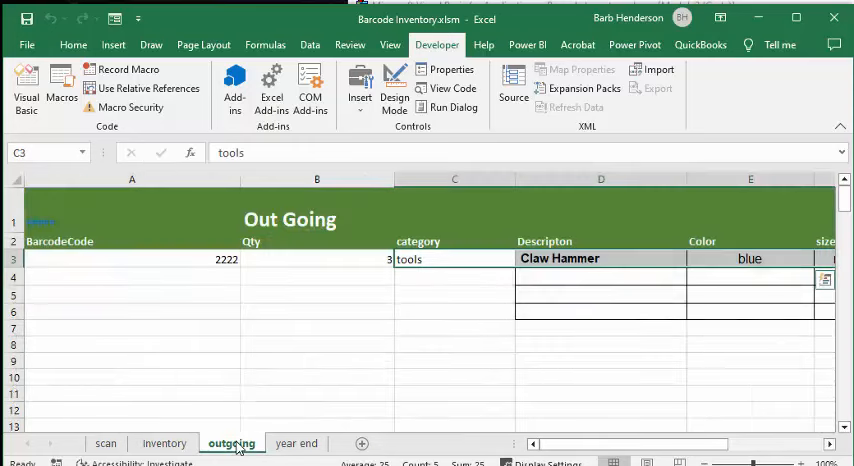
pyautogui.moveTo(270, 288)
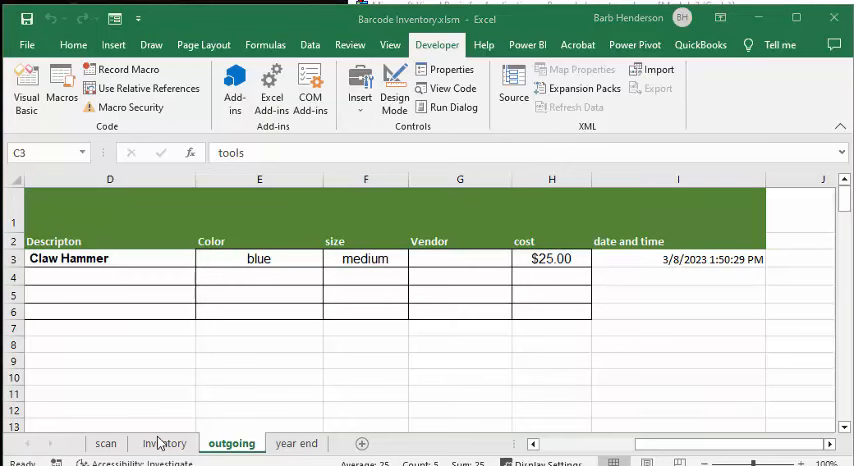
pyautogui.click(164, 444)
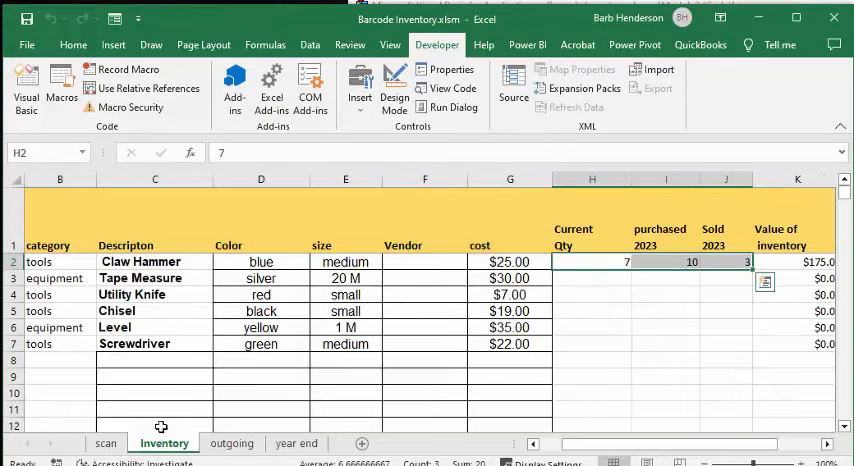
pyautogui.moveTo(628, 216)
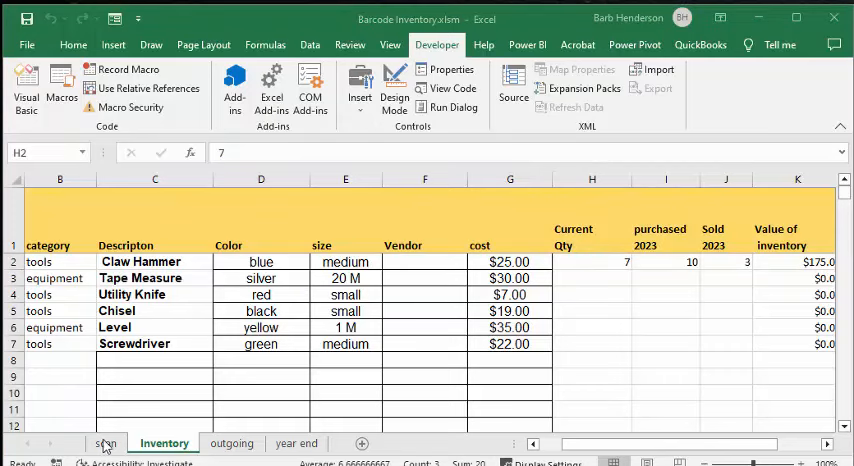
# From the scan sheet tab, use View Code to show its Worksheet_Change macro
pyautogui.click(106, 444)
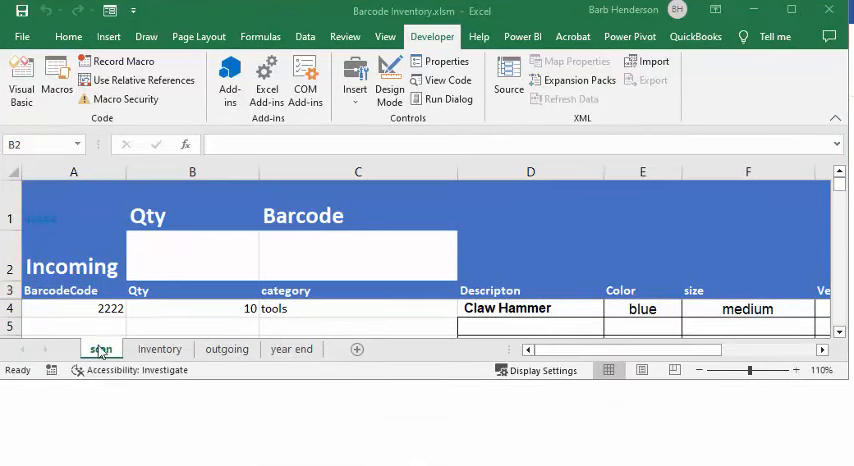
pyautogui.click(192, 252)
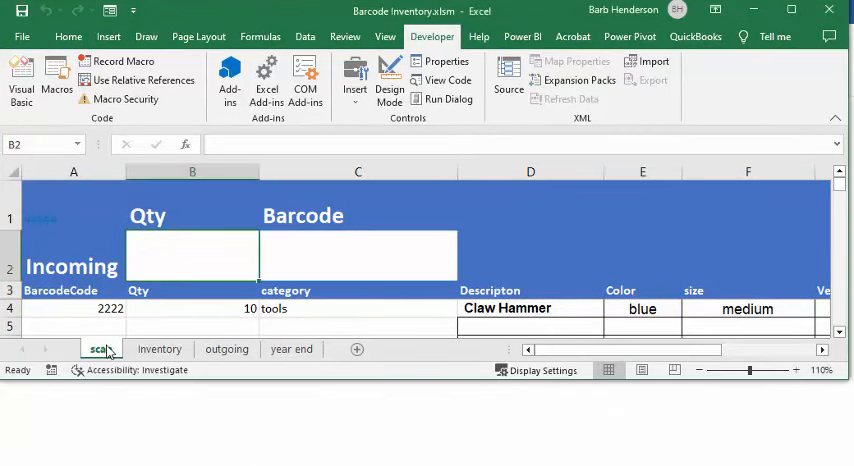
pyautogui.rightClick(100, 348)
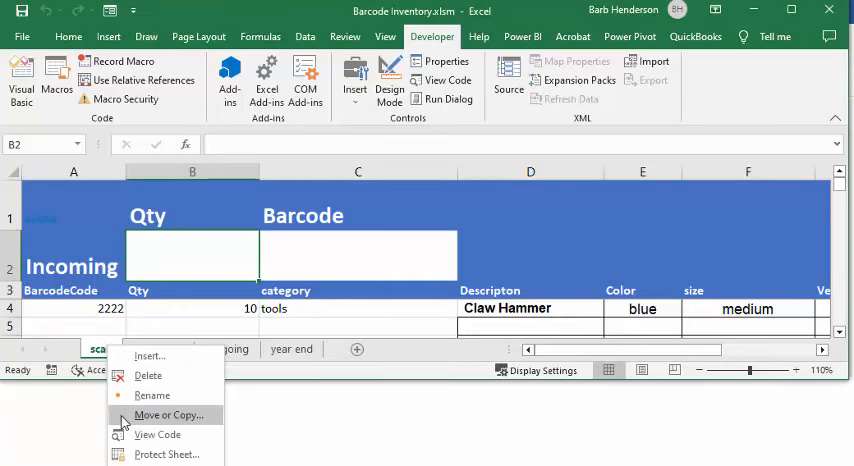
pyautogui.moveTo(156, 434)
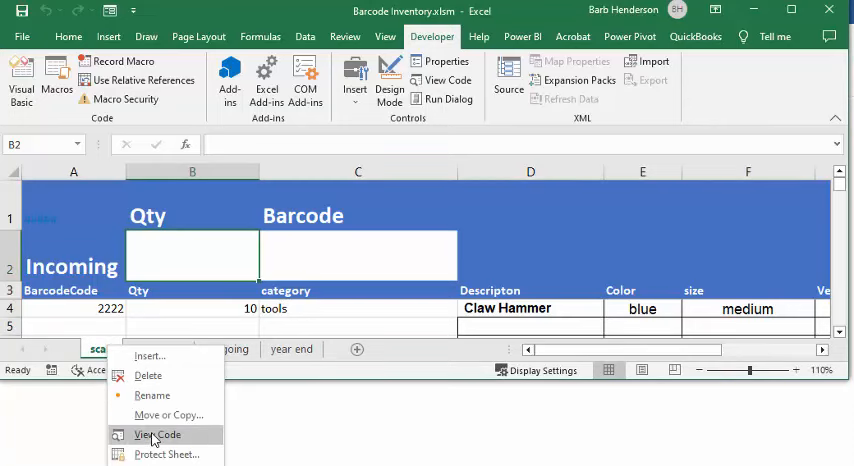
pyautogui.click(156, 434)
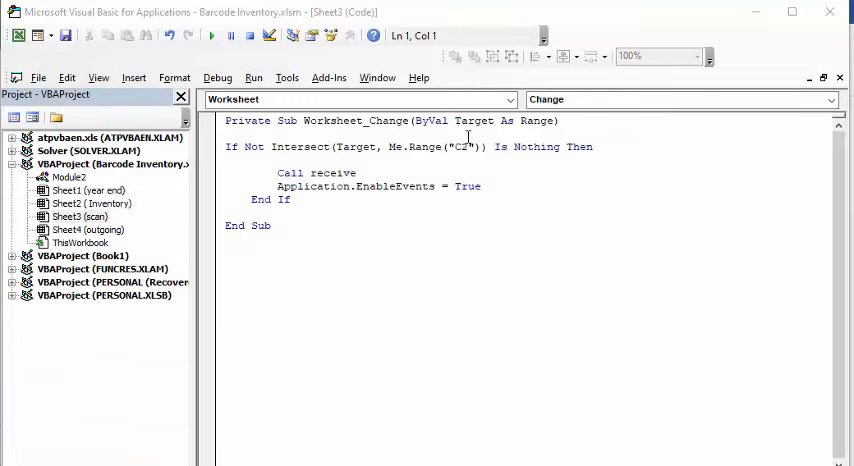
pyautogui.moveTo(456, 148)
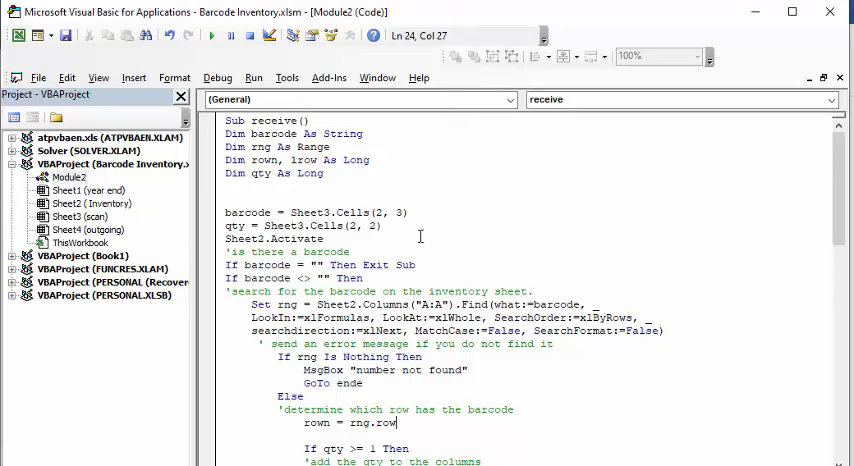
pyautogui.scroll(-3)
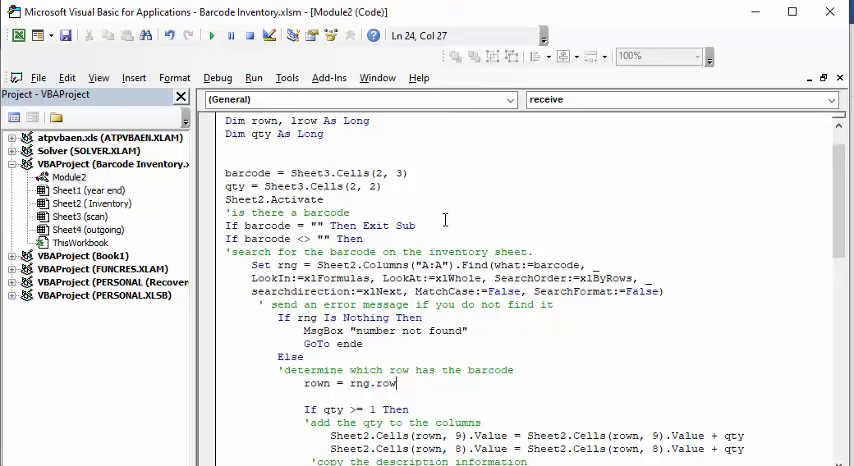
pyautogui.scroll(-3)
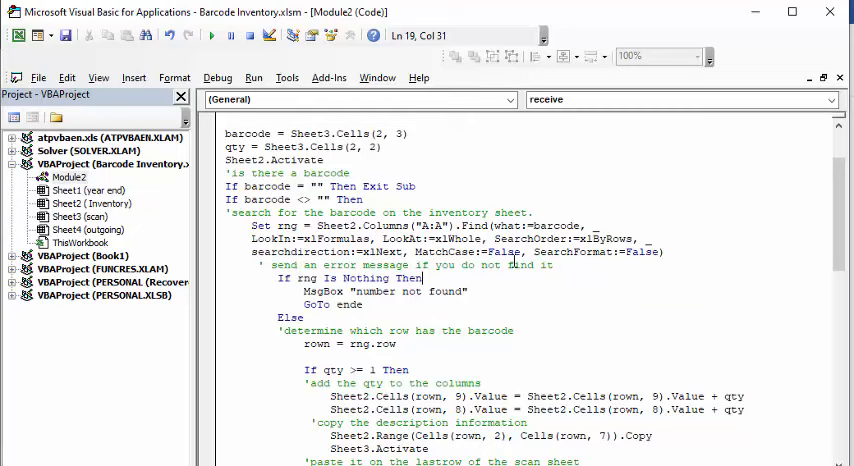
pyautogui.click(488, 300)
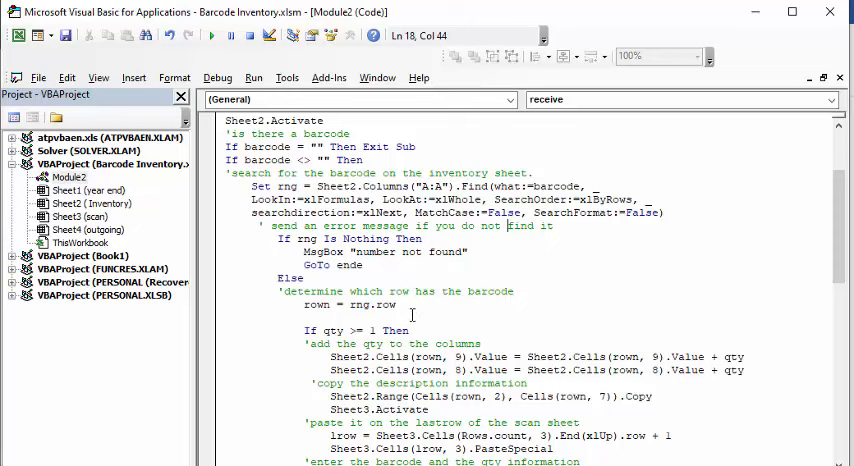
pyautogui.scroll(-3)
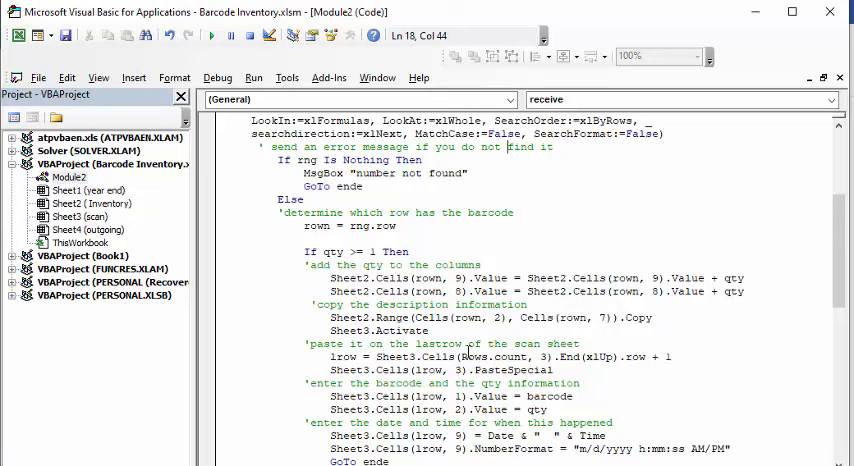
pyautogui.scroll(-3)
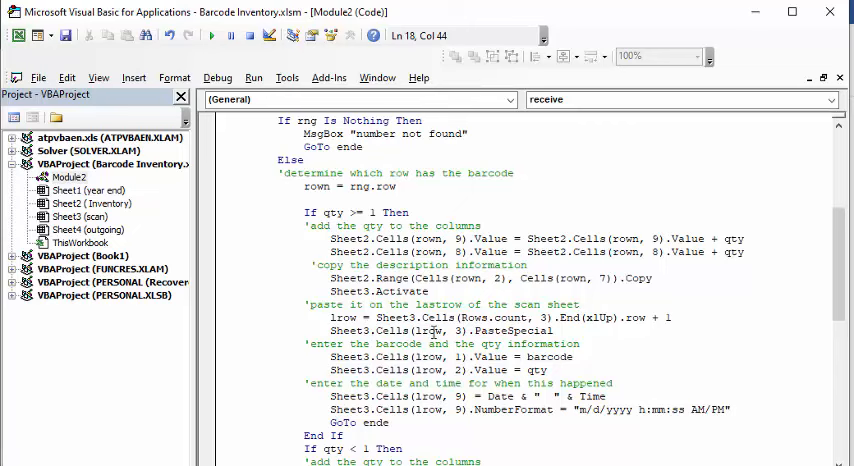
pyautogui.scroll(-3)
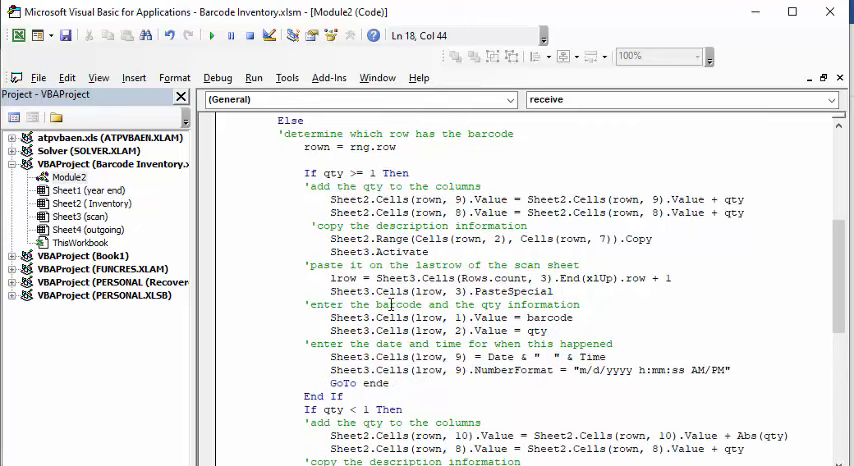
pyautogui.moveTo(510, 308)
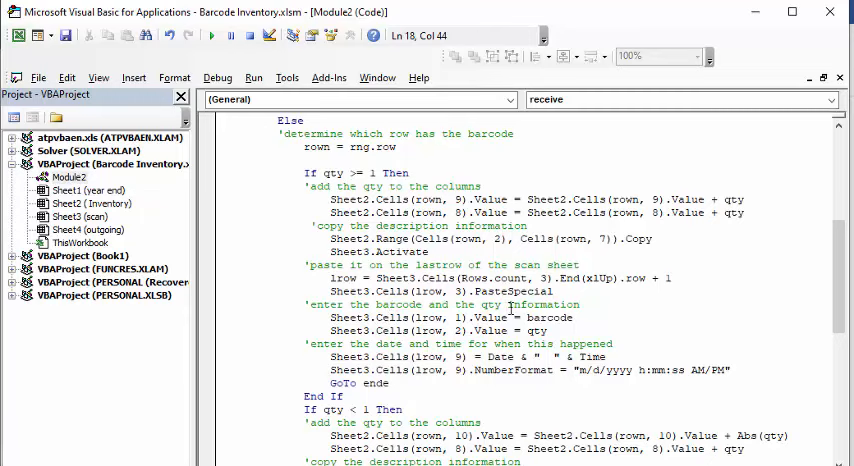
pyautogui.moveTo(636, 328)
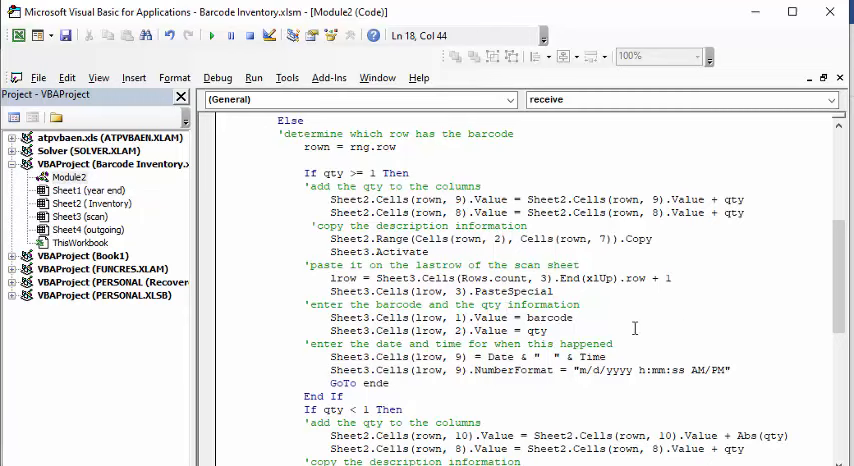
pyautogui.scroll(-3)
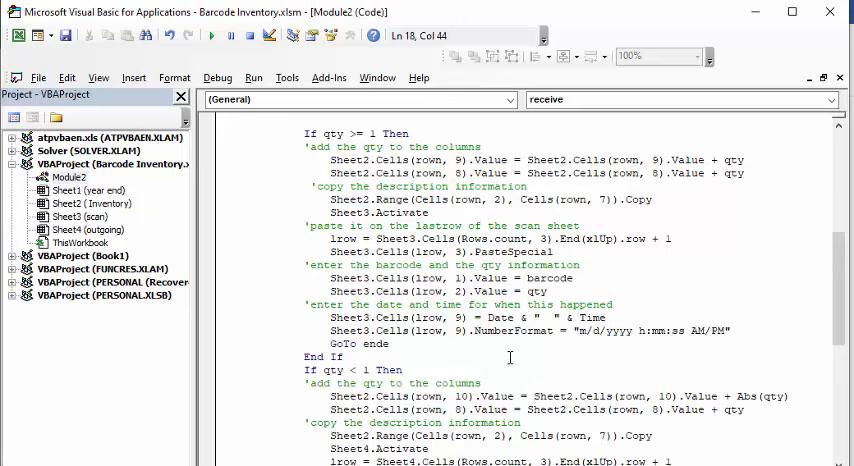
pyautogui.scroll(-3)
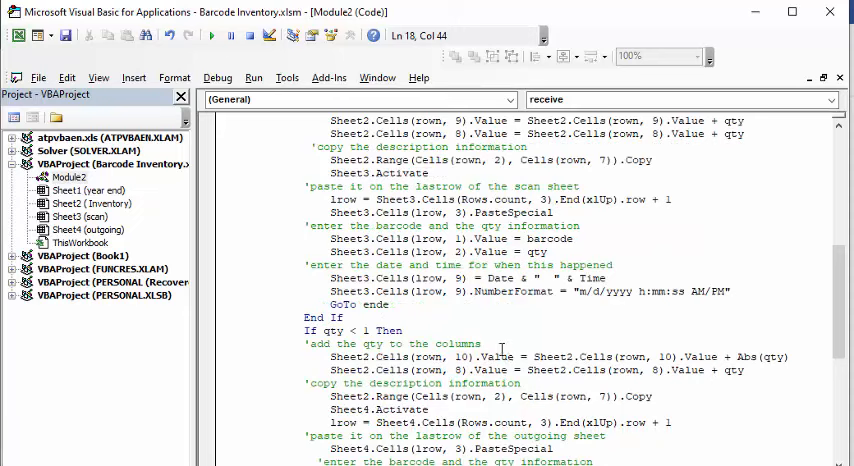
pyautogui.moveTo(820, 304)
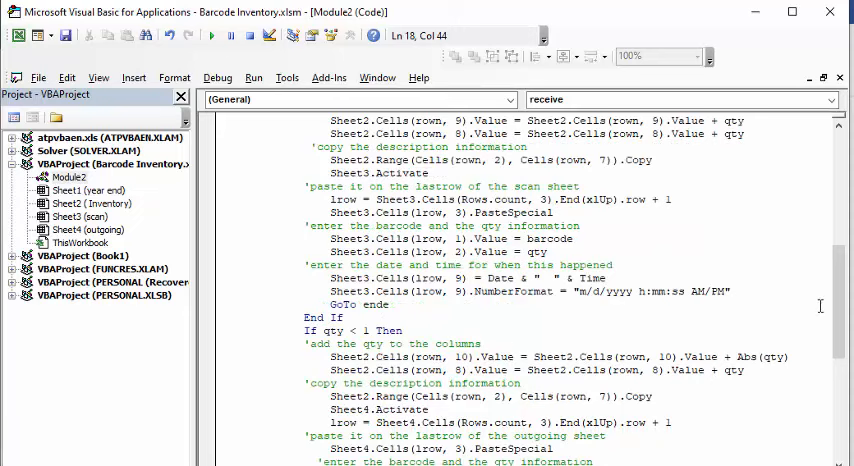
pyautogui.scroll(-3)
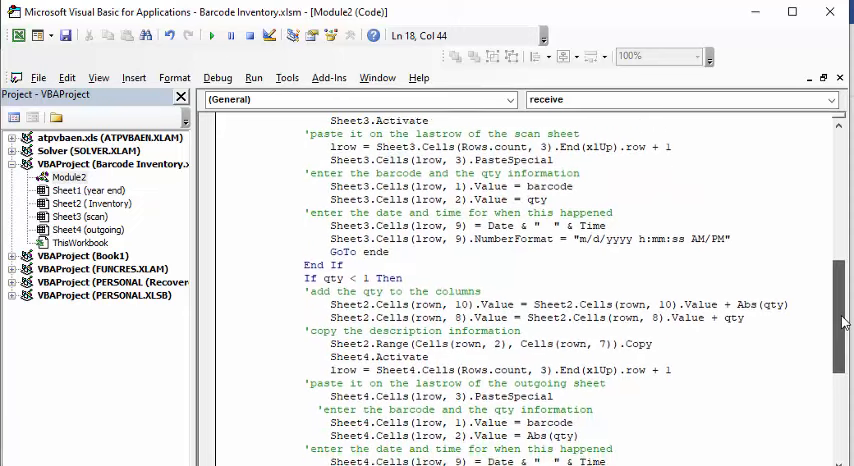
pyautogui.scroll(-3)
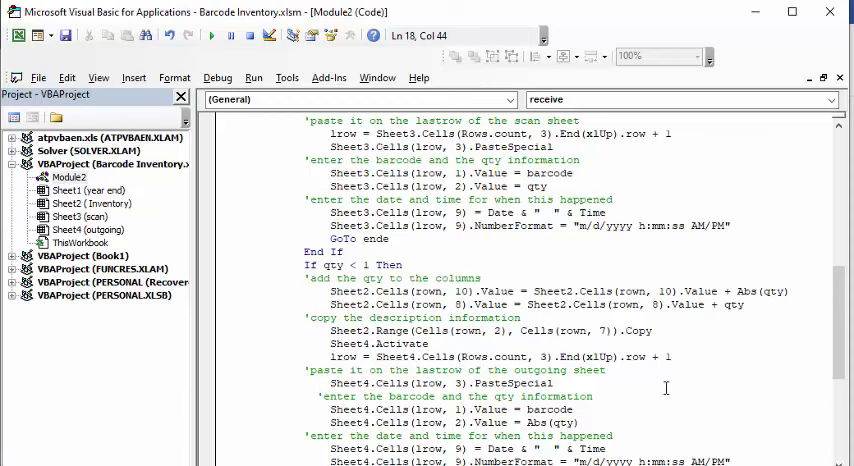
pyautogui.scroll(-3)
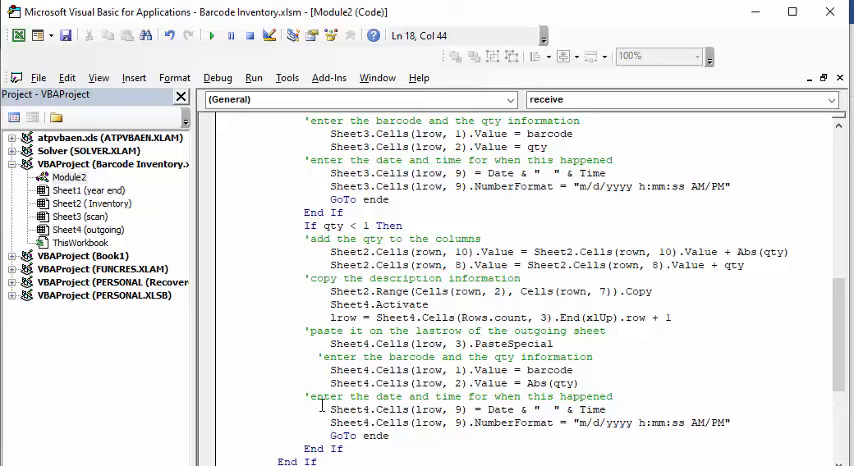
pyautogui.moveTo(680, 392)
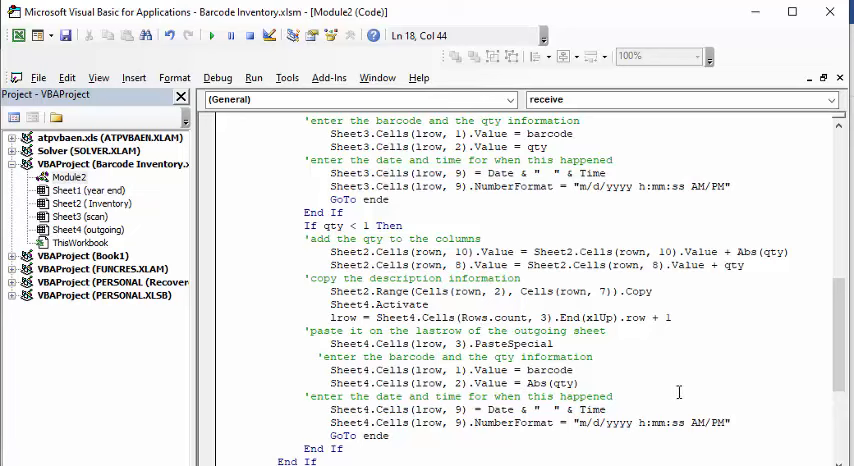
pyautogui.scroll(-3)
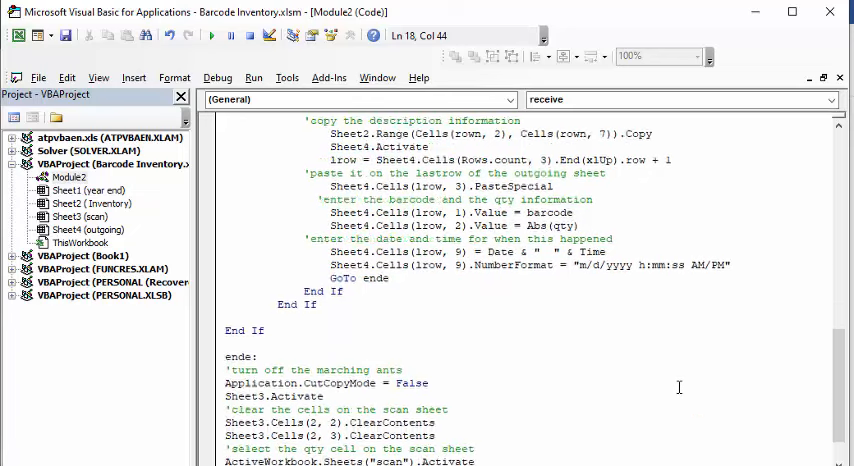
pyautogui.scroll(-3)
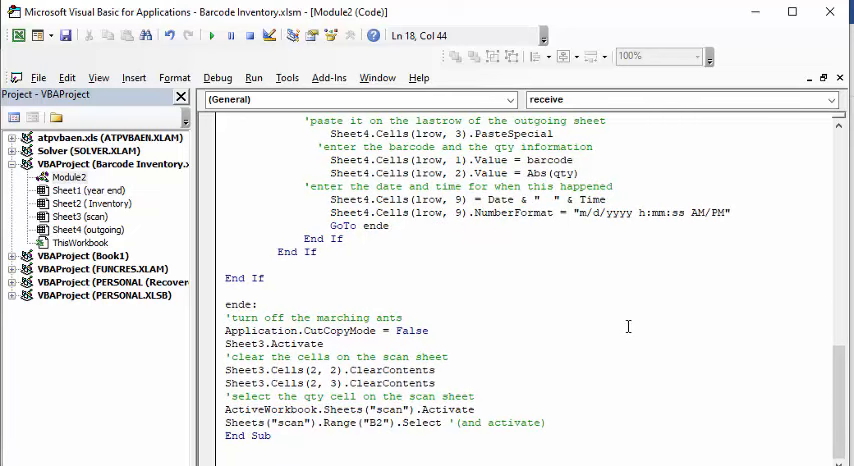